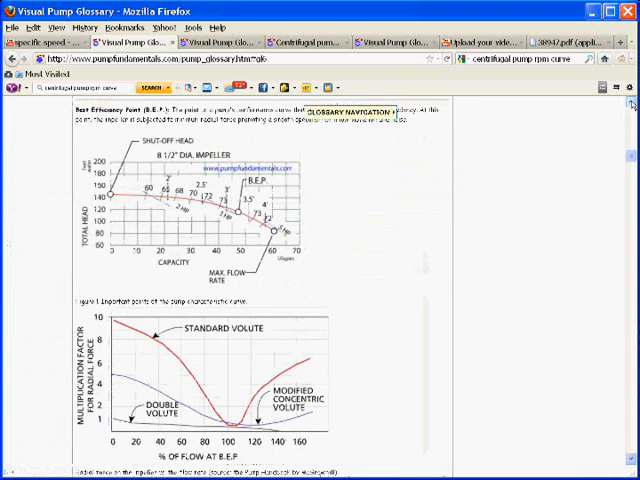
scroll("down", 3)
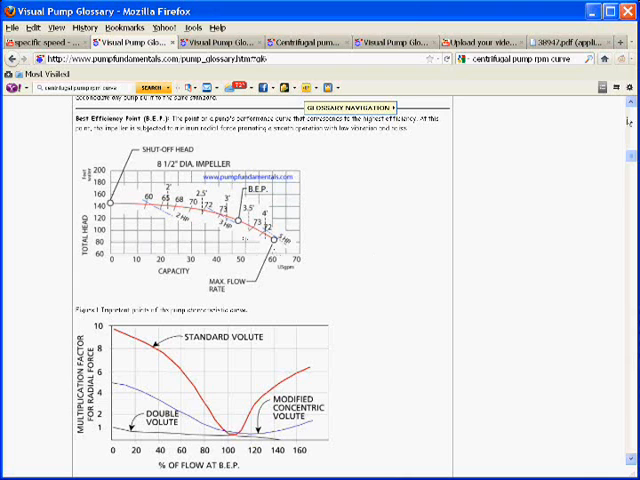
scroll("down", 3)
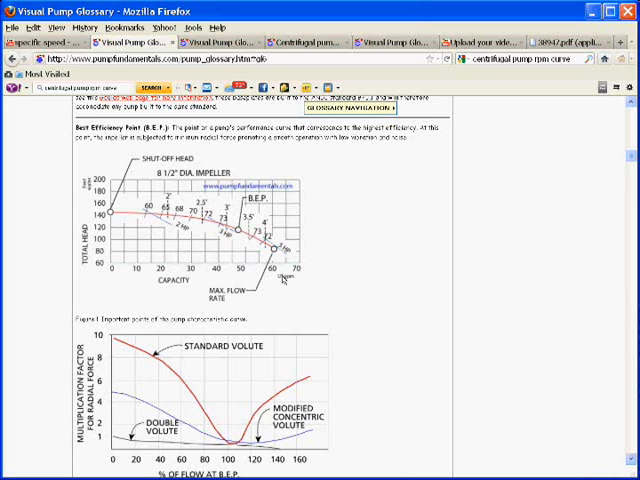
mouse_move(284, 280)
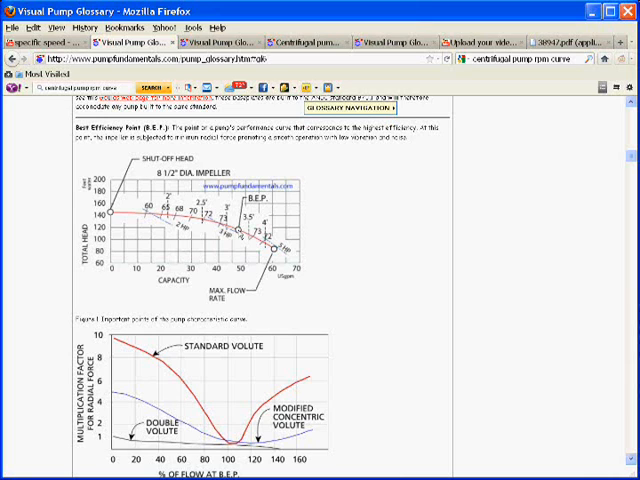
mouse_move(244, 324)
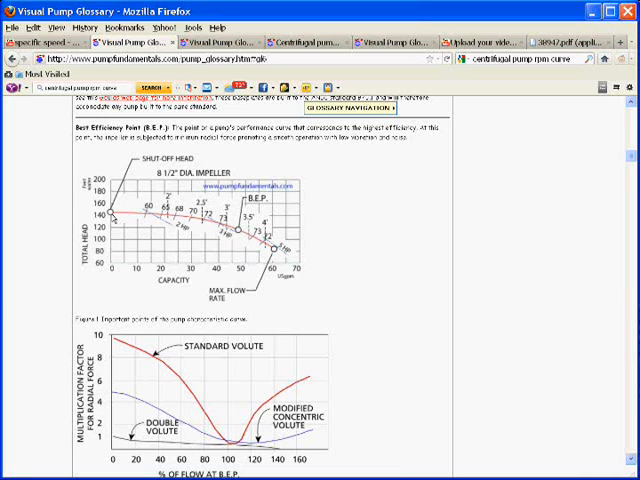
mouse_move(168, 244)
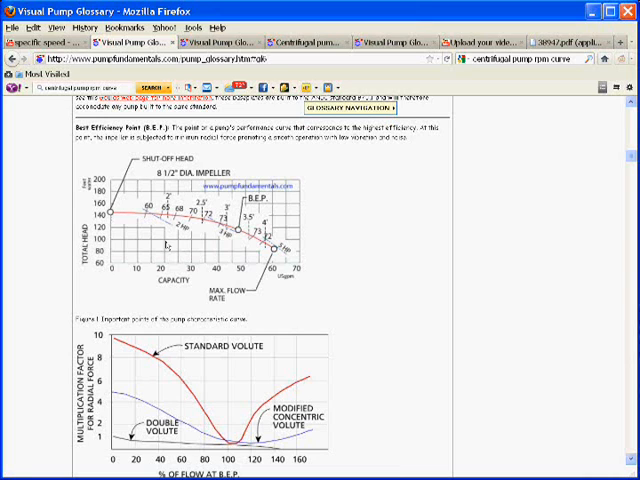
mouse_move(190, 246)
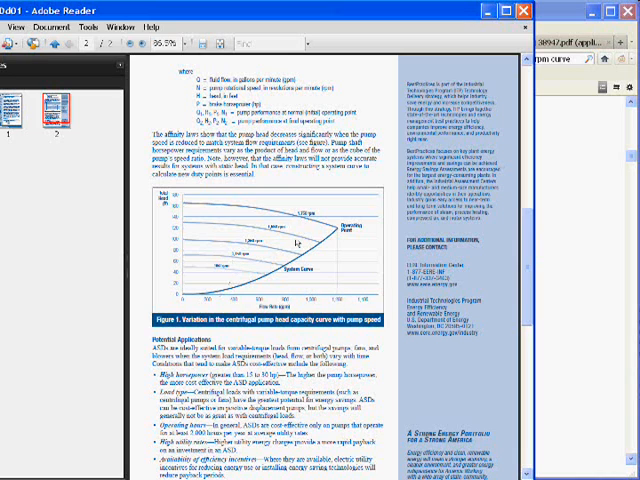
mouse_move(304, 242)
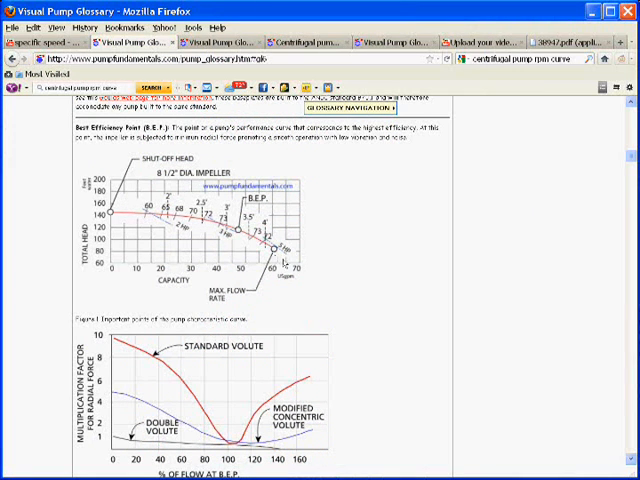
mouse_move(290, 280)
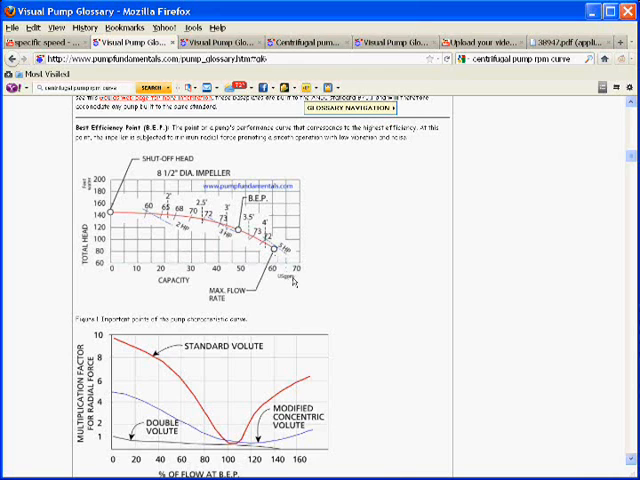